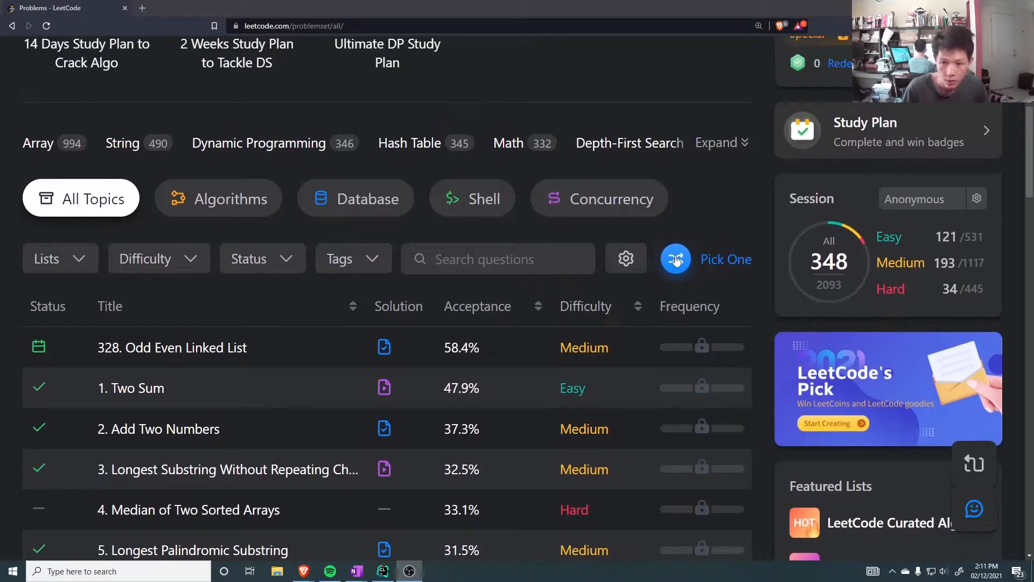
Open problem 1727 'Largest Submatrix With Rearrangements' and read through its description
left_click(675, 259)
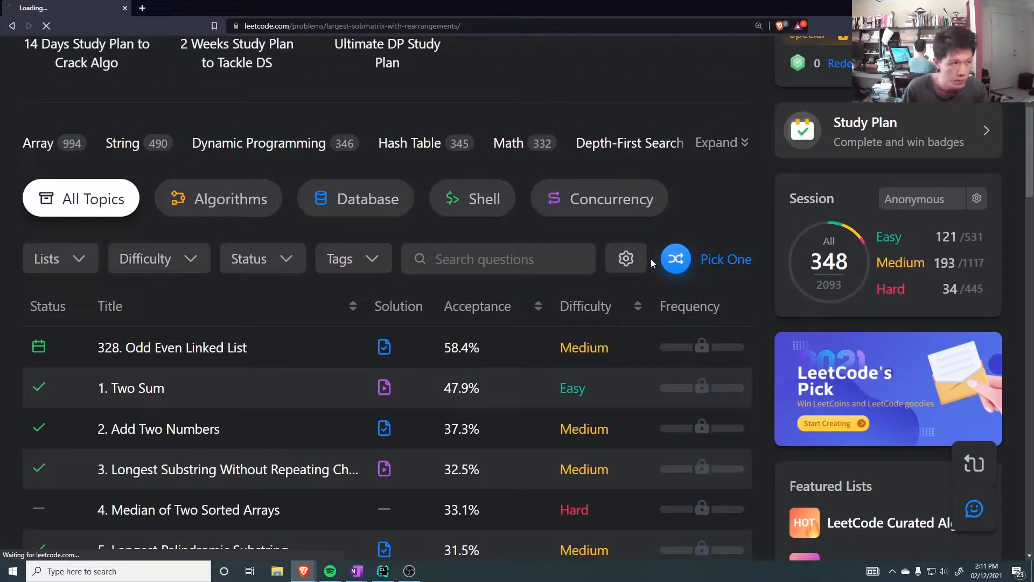
left_click(676, 259)
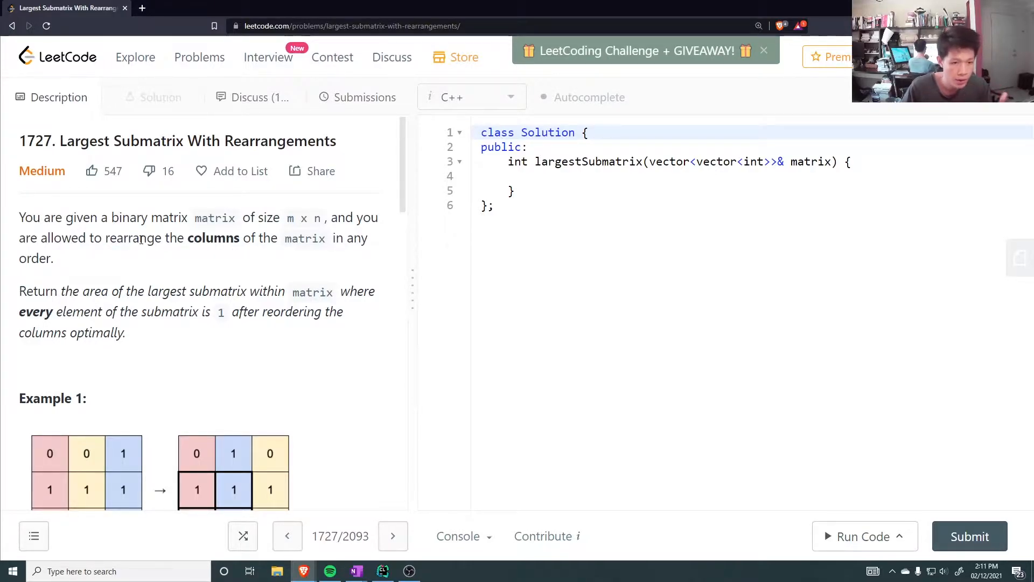
scroll("down", 3)
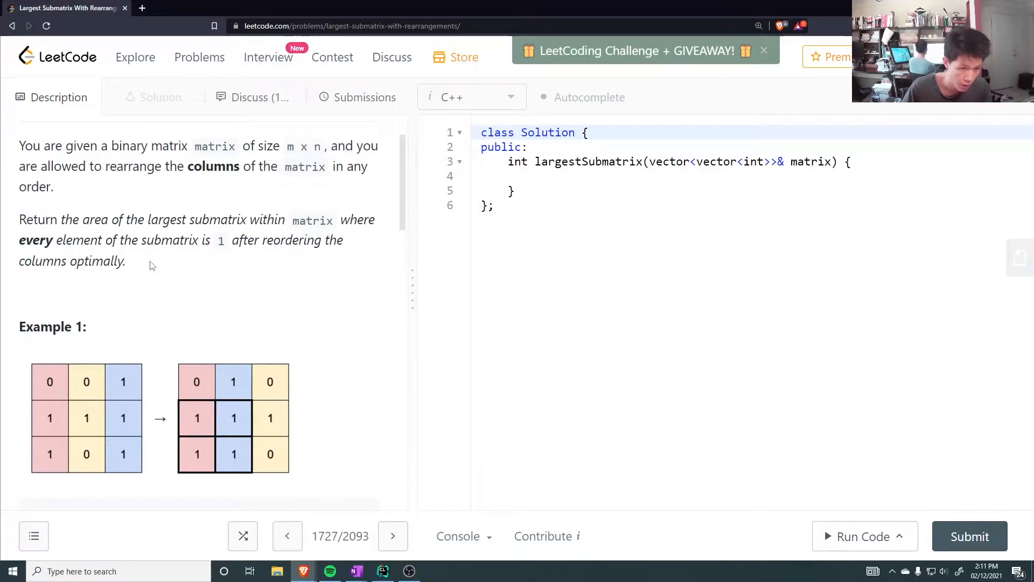
scroll("down", 3)
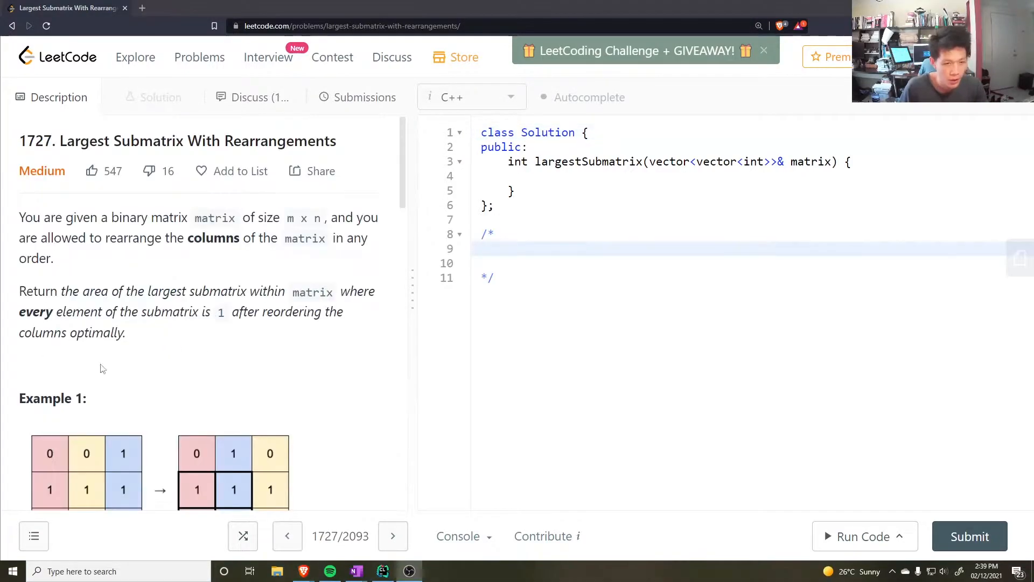
scroll("down", 3)
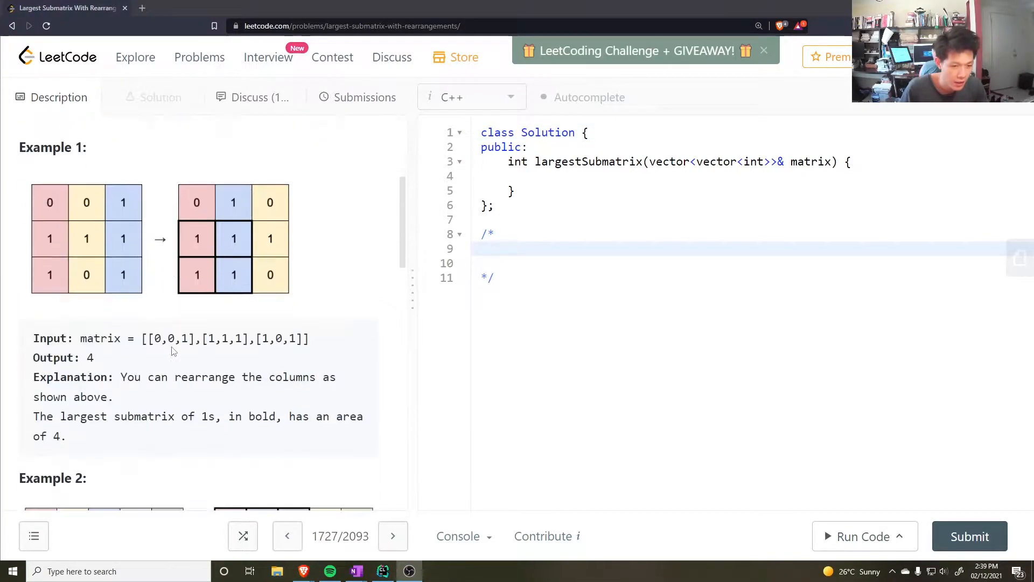
scroll("down", 3)
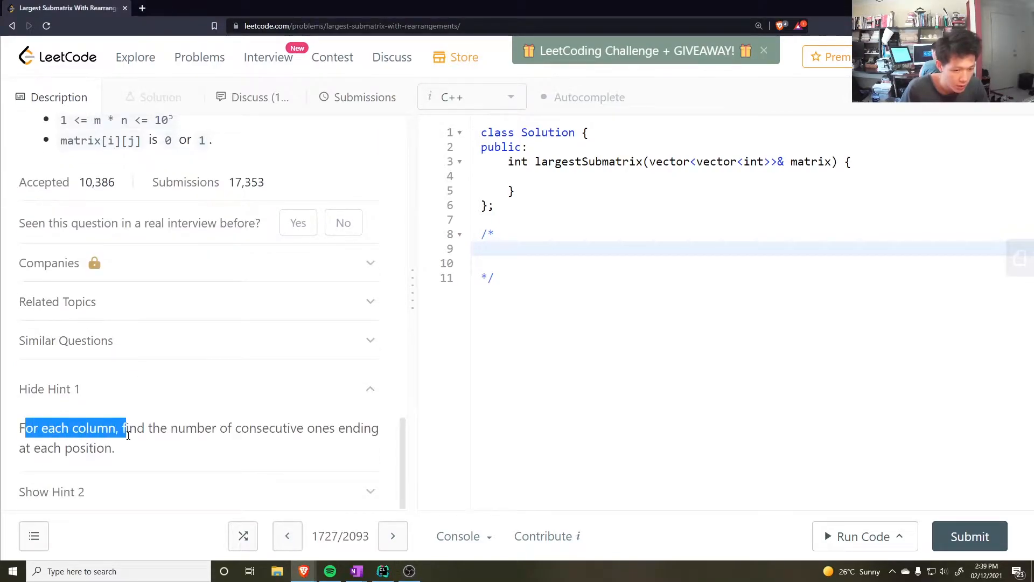
scroll("up", 3)
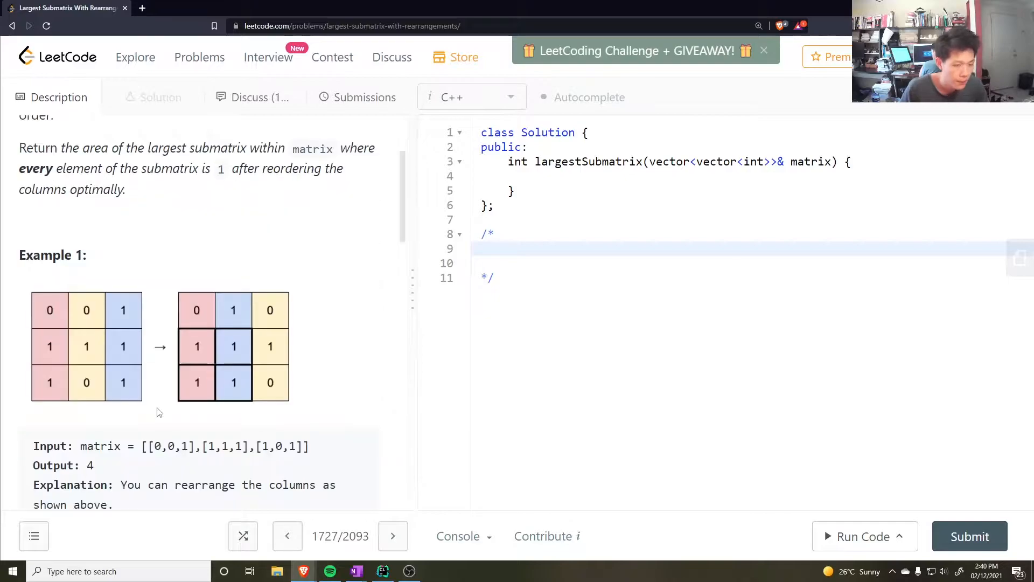
mouse_move(52, 359)
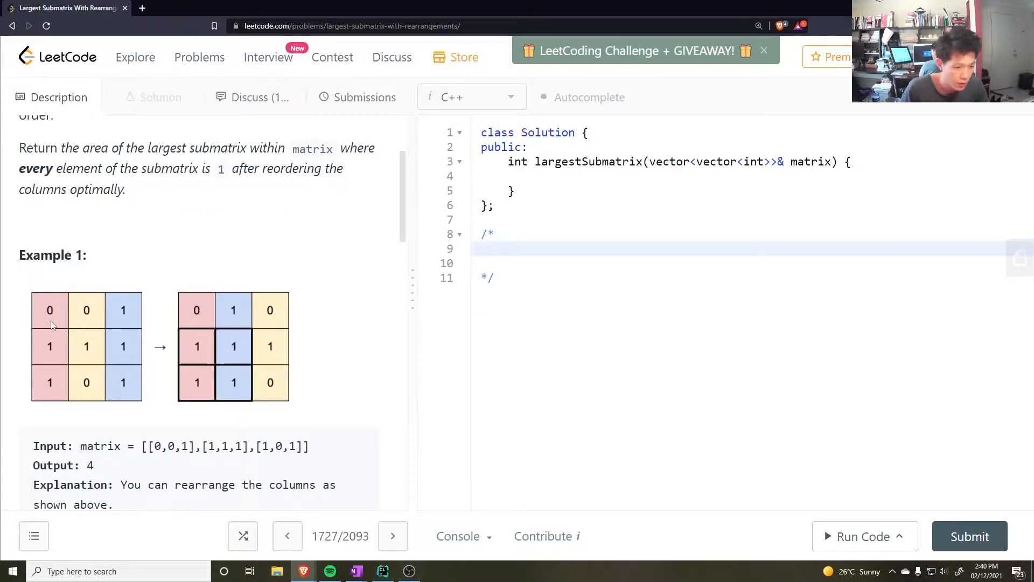
mouse_move(56, 320)
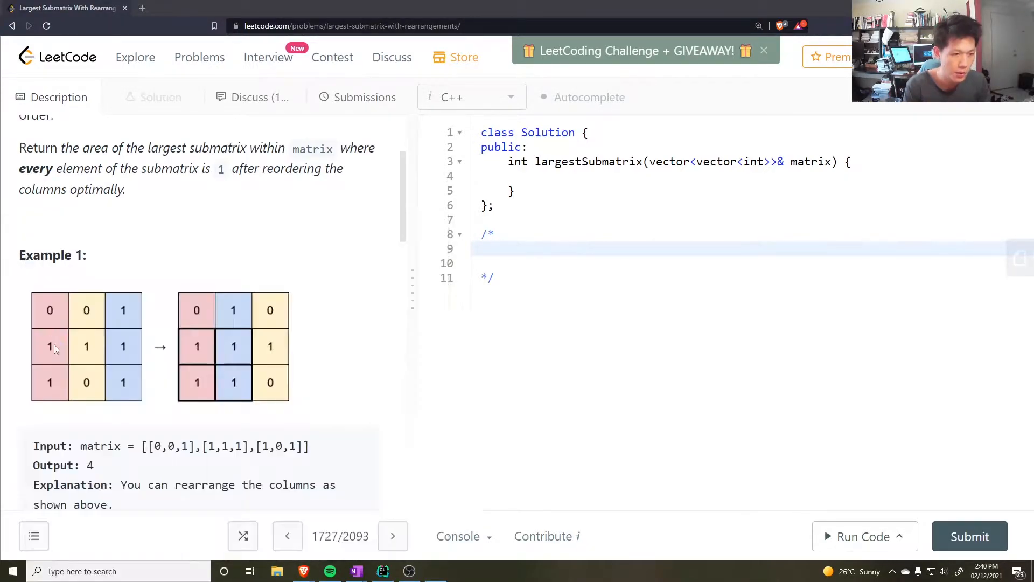
left_click(434, 571)
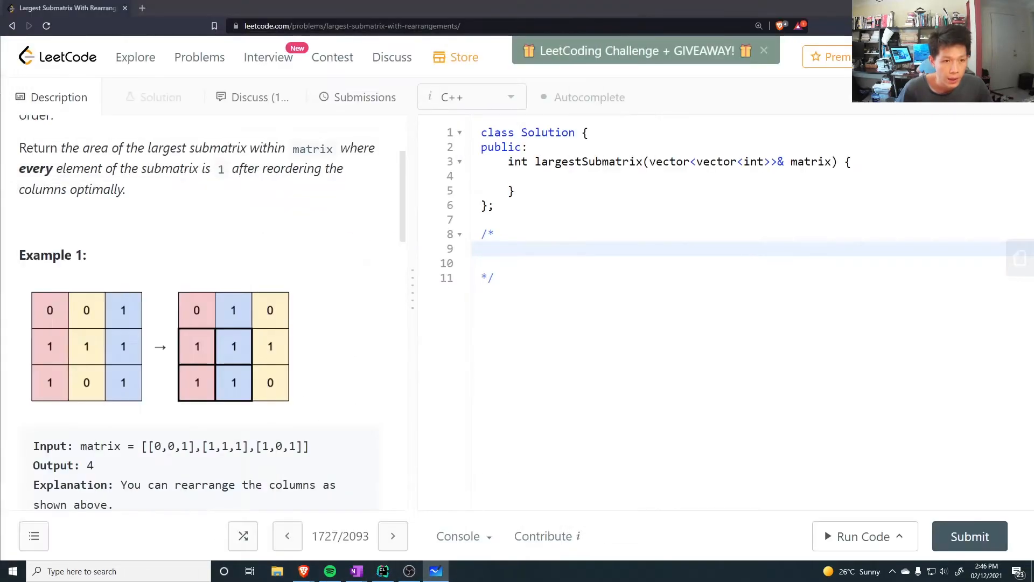
Declare vector<vector<int>> ones(m) from matrix.size() and start nested loops over matrix[i][j]
left_click(511, 176)
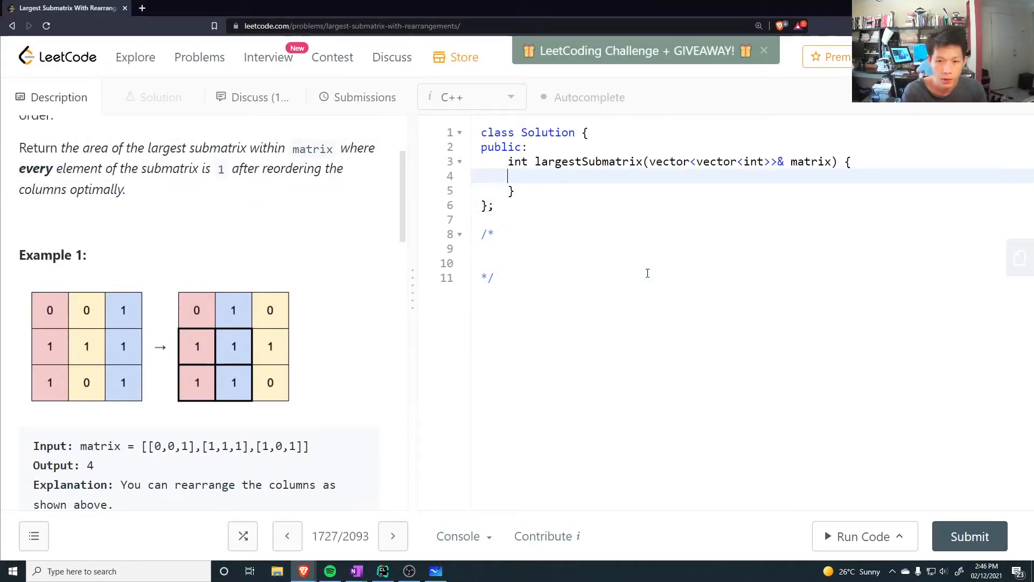
type("vector<")
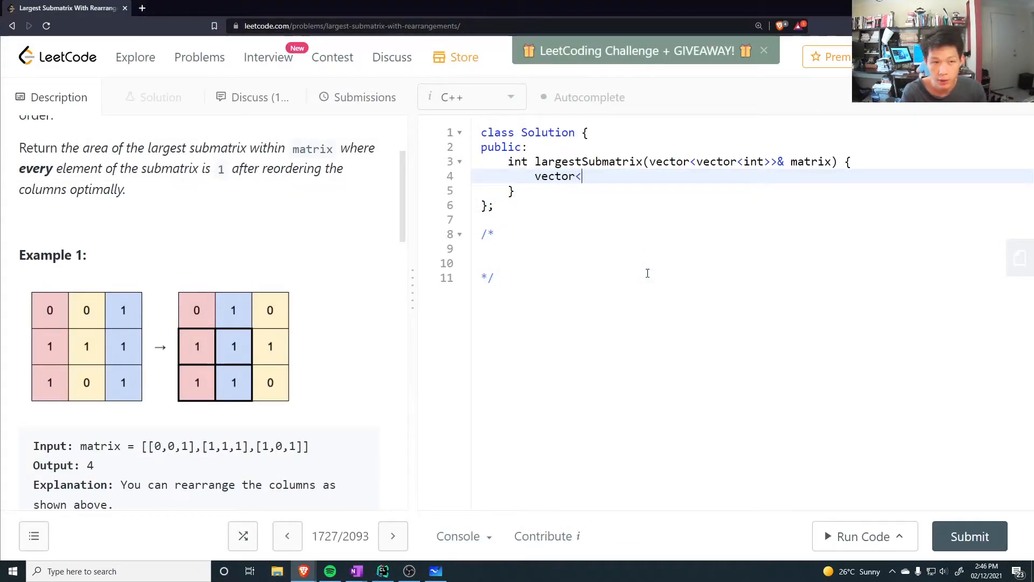
type("vector<int>> ones(m);")
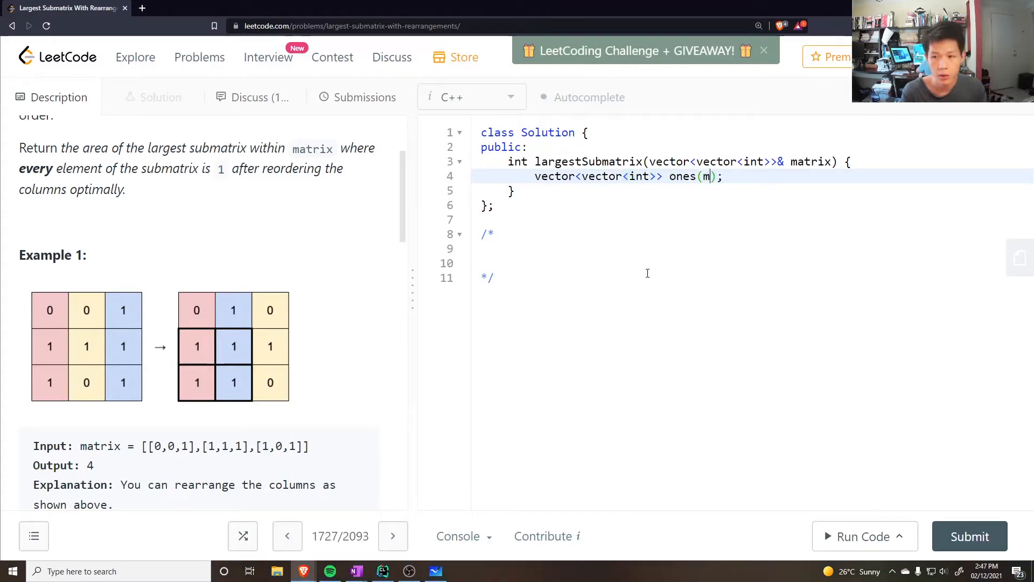
type("atrix.")
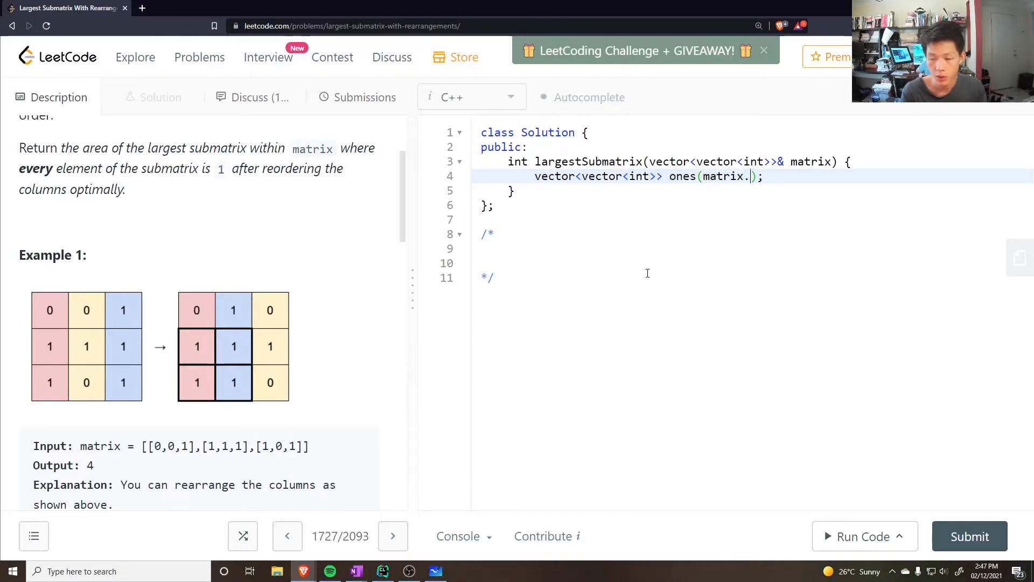
type("size());")
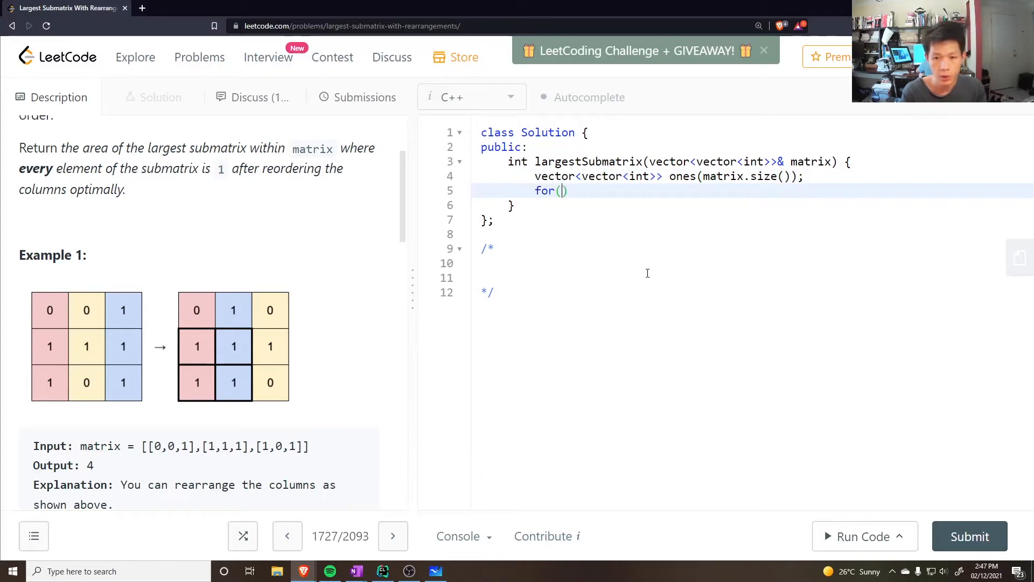
type("int j = 0; j < matrix[0].size(")
type("for(int ")
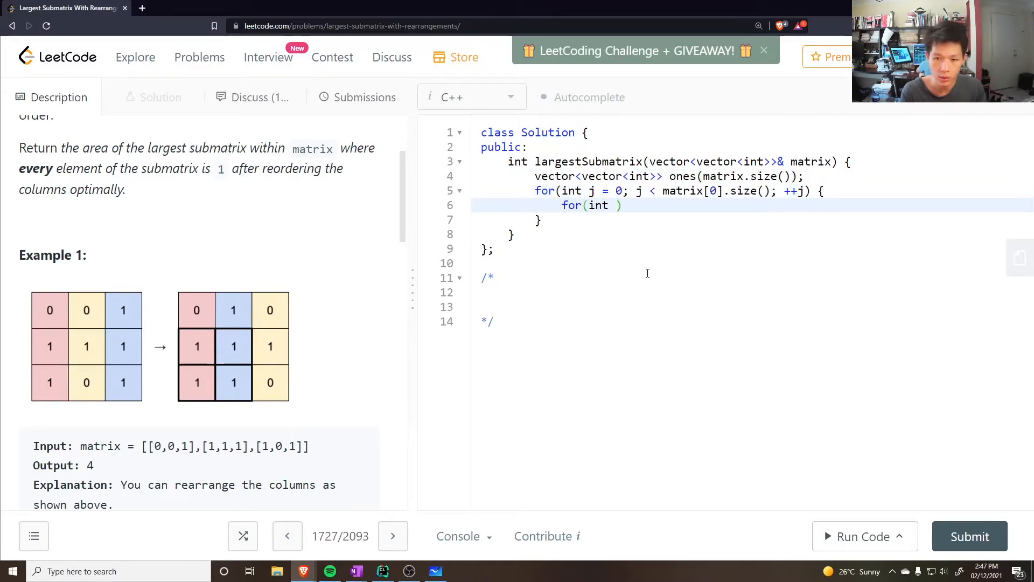
type("i = 0; i < matrix.size(")
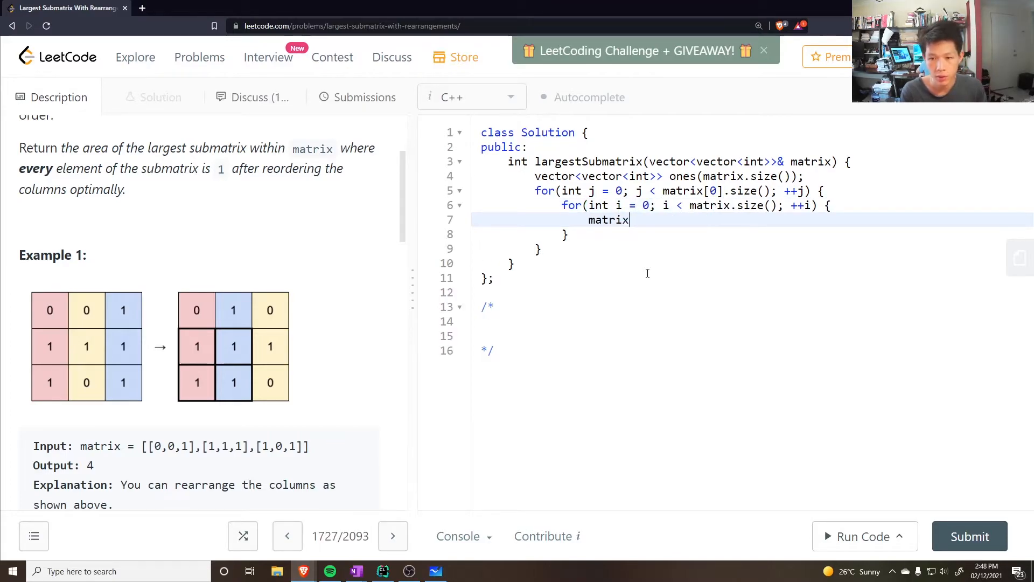
type("[i][")
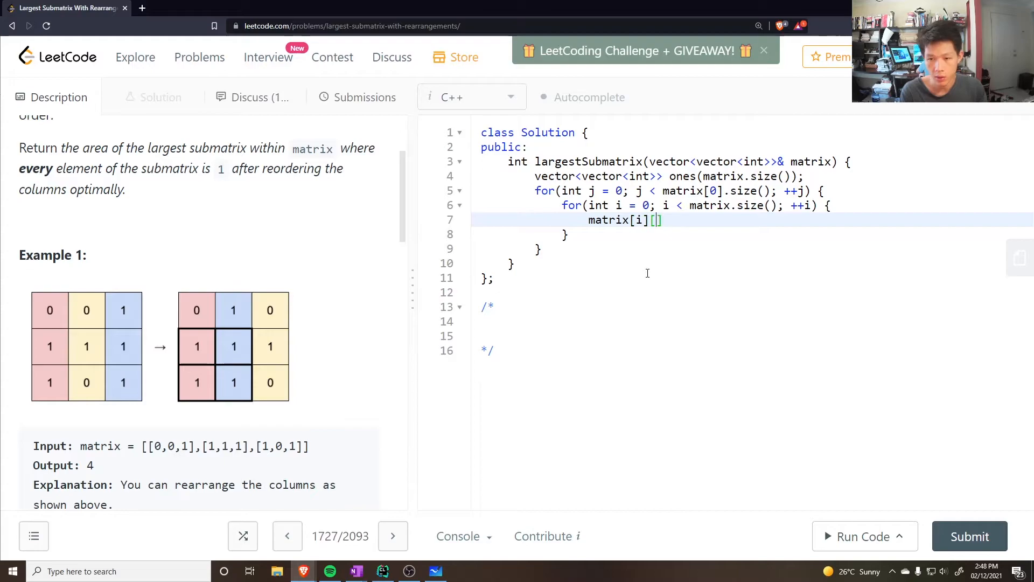
type("j")
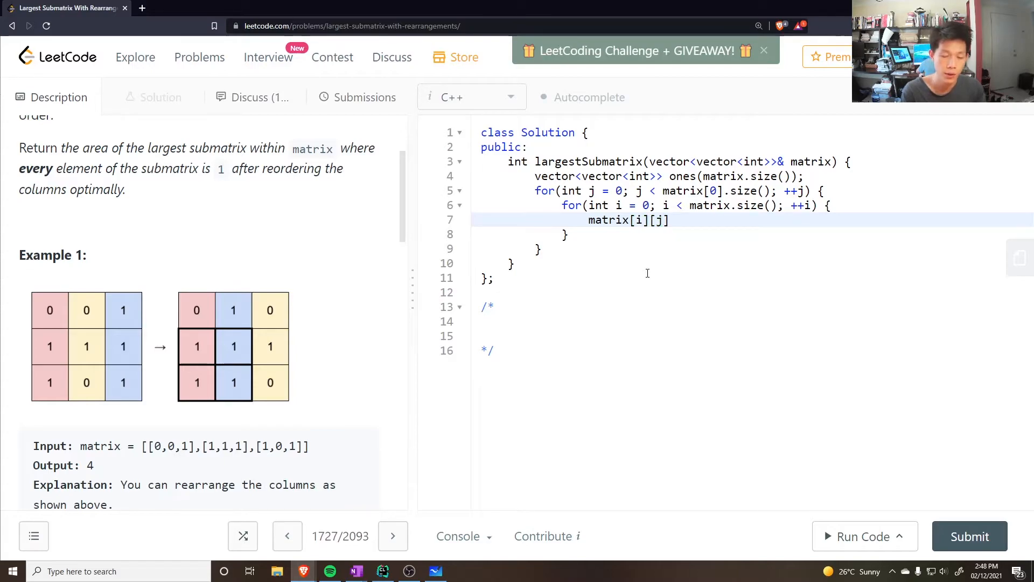
Count consecutive ones per column with dp and push_back(dp) into ones[i]
left_click(564, 234)
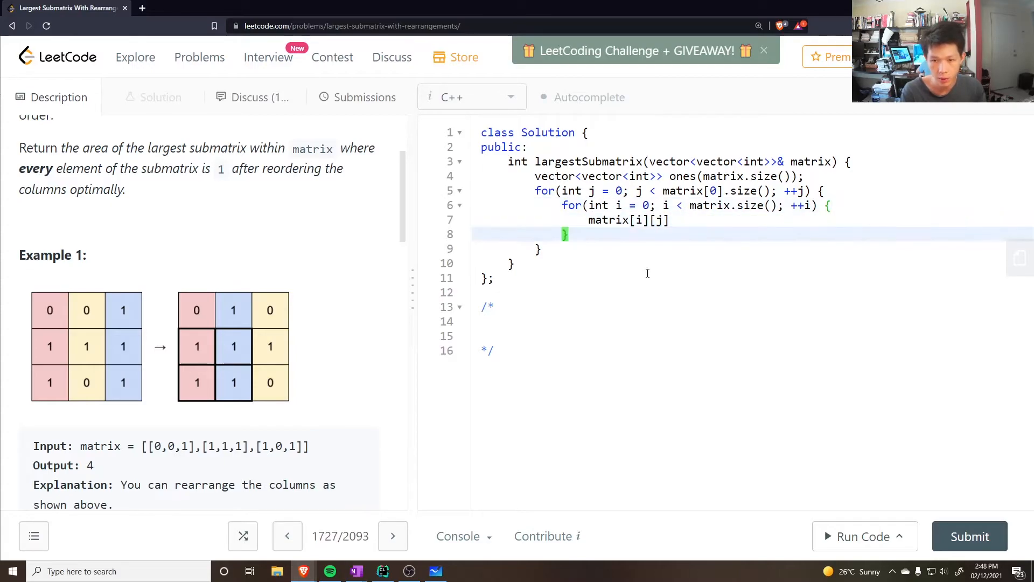
type("int dp = 0;")
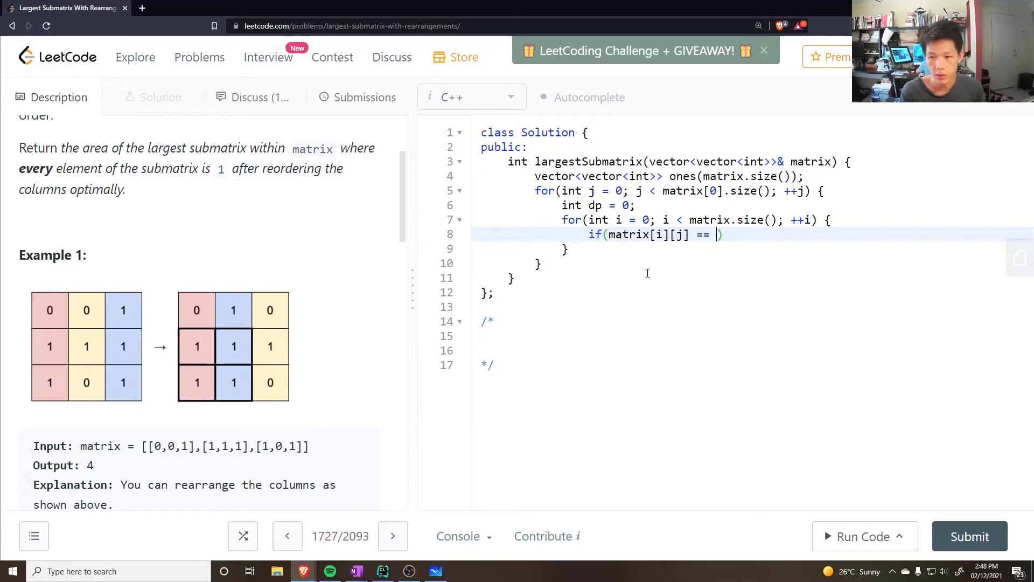
type("0) dp = 0;")
type("else ")
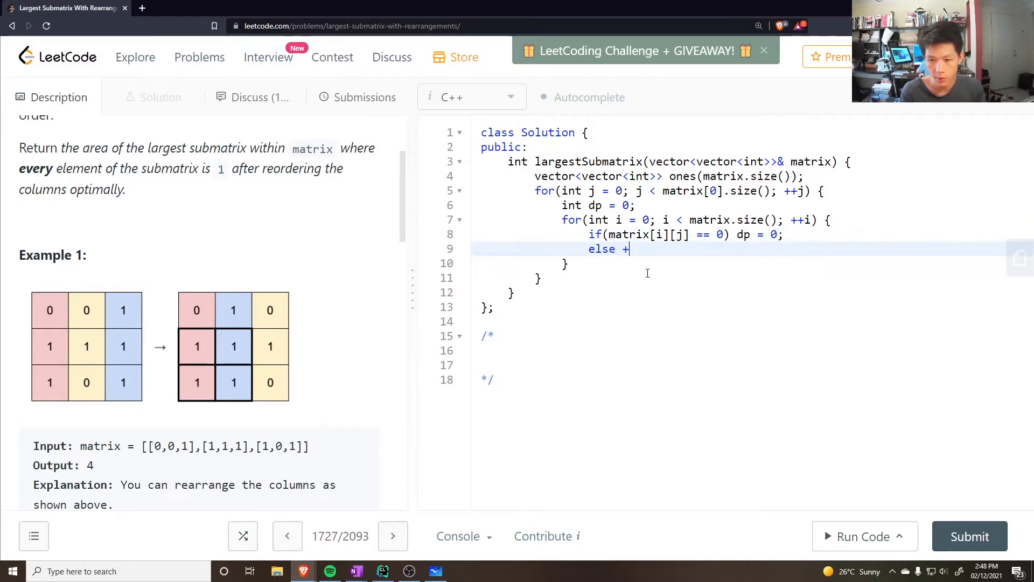
type("+dp;")
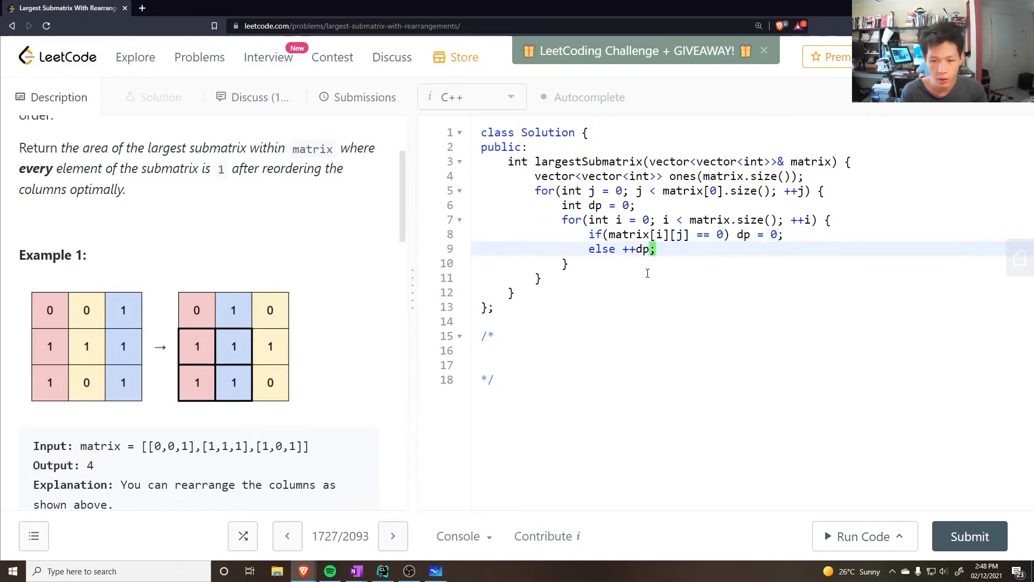
type("ones[]")
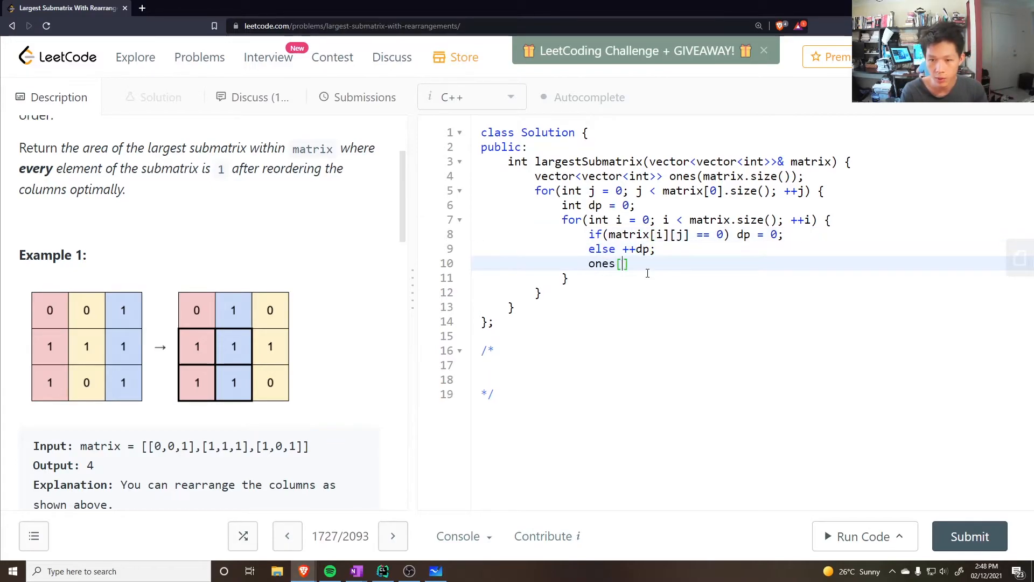
type("i")
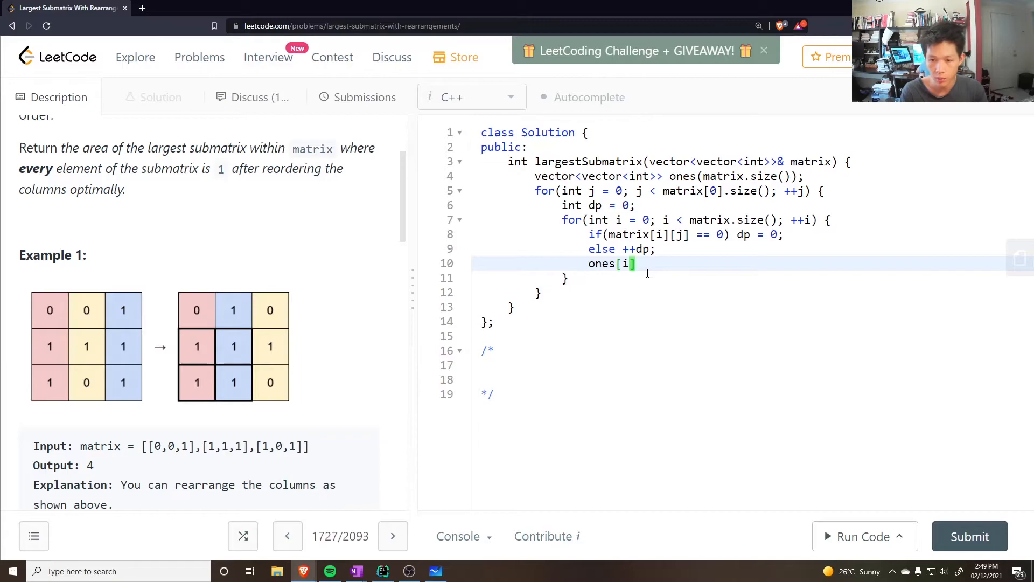
type(".push_back(dp);")
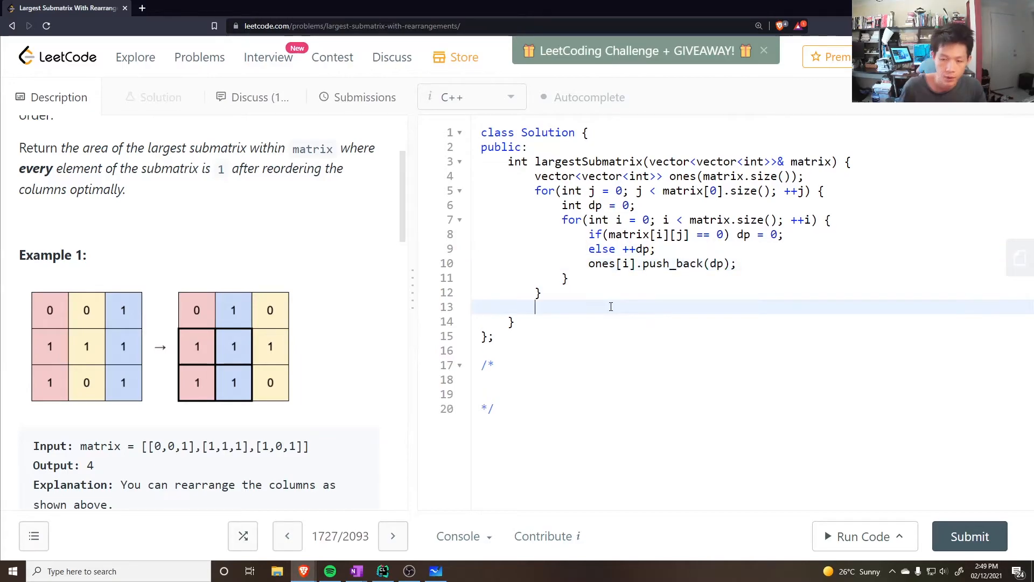
Sort each ones[i] descending with greater<int>{}, set int ans = 0, and begin the inner loop over ones[i]
type("for(int i = 0; i < matrix.size(); ++i) {")
type("sort(ones[i].begin(), ones[i].end());")
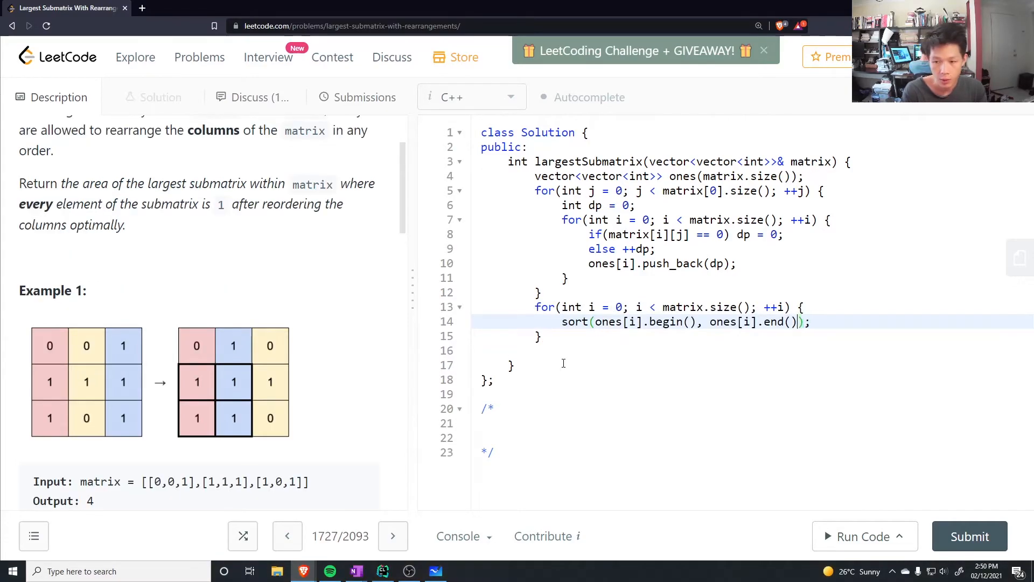
type(", greater<int>{")
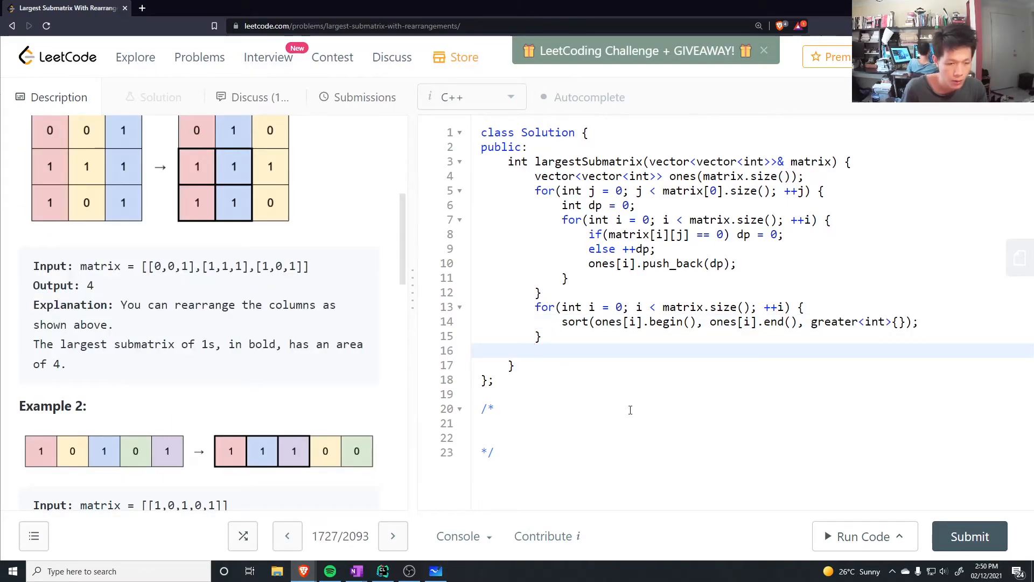
type("int ans = 0;")
type("for(int j = 0; j <")
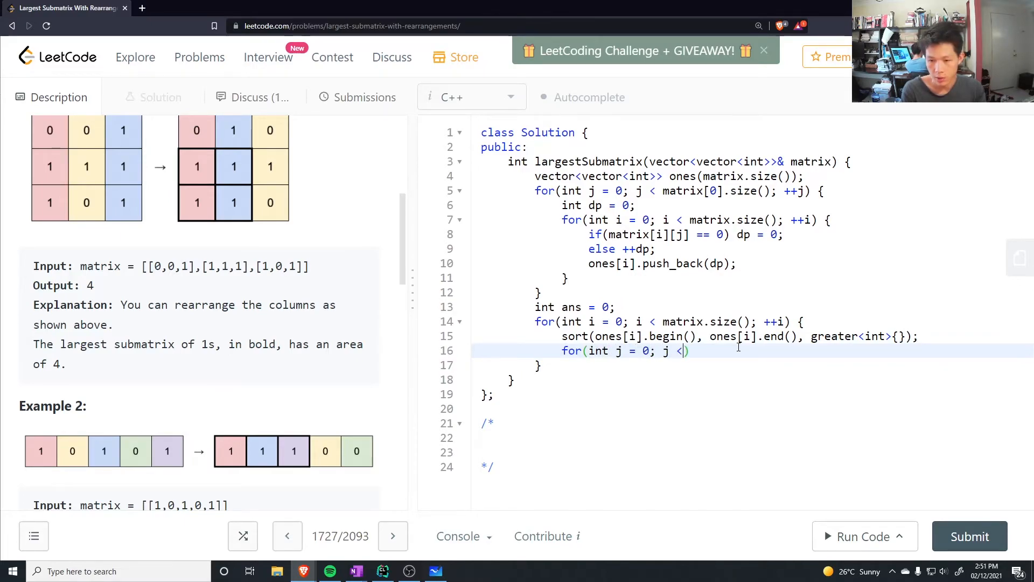
type("matrix[]")
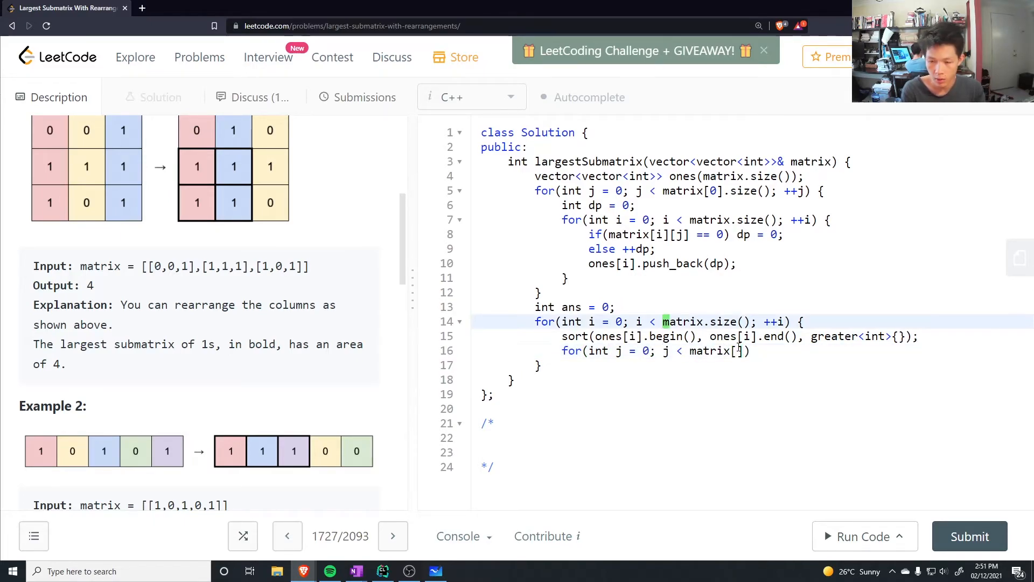
type("ones[")
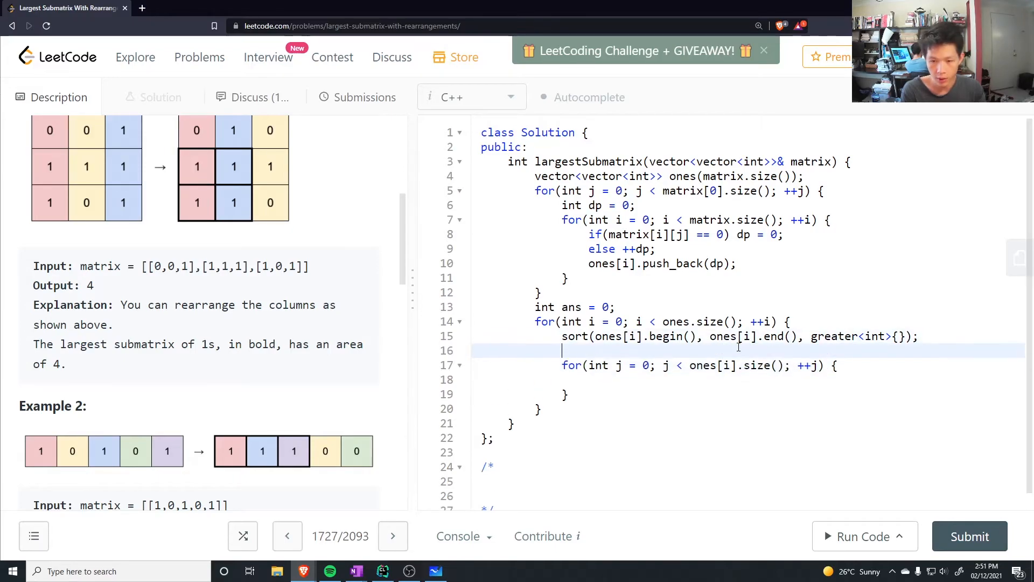
Compute row_ans = max(row_ans, ones[i][j] * (j + 1)) and fold it into ans = max(ans, row_ans)
type("int row_ans = 0;")
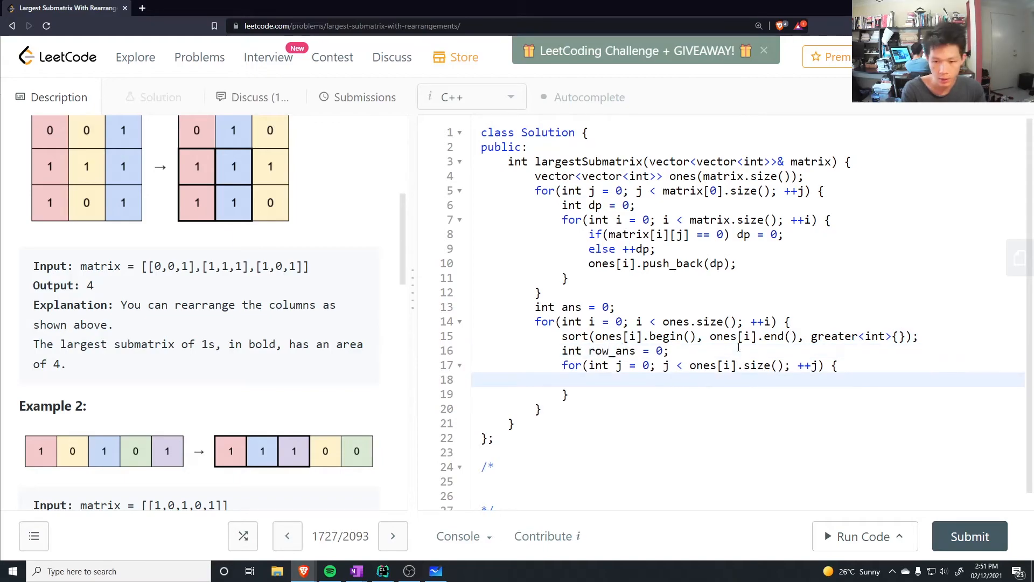
type("row")
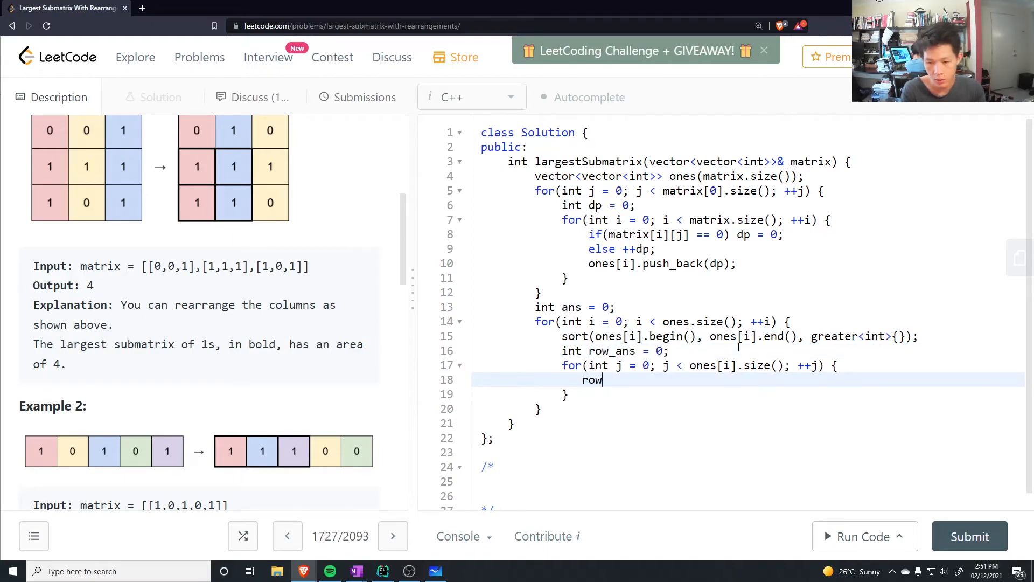
type("_ans = max")
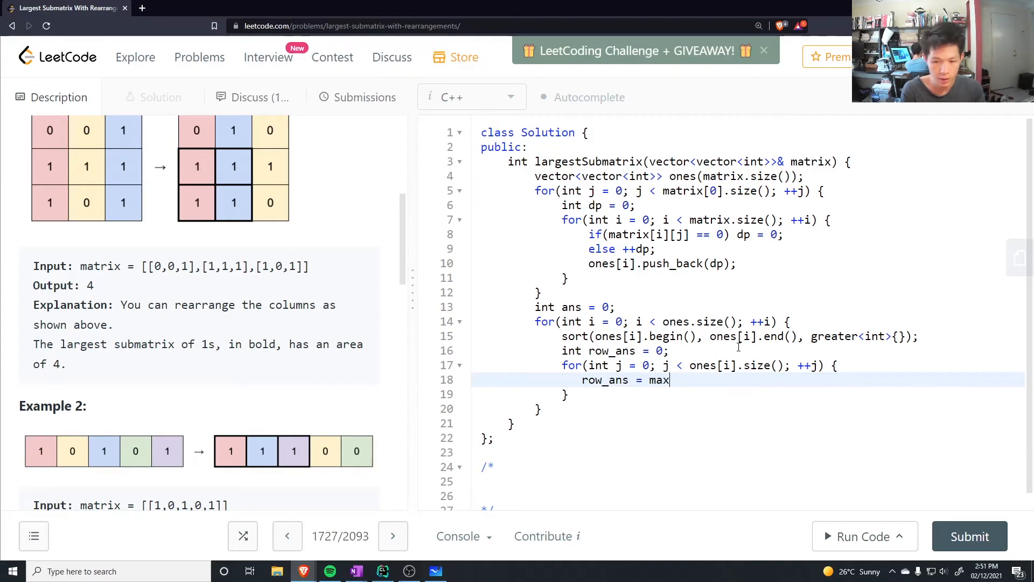
type("(row_ans,")
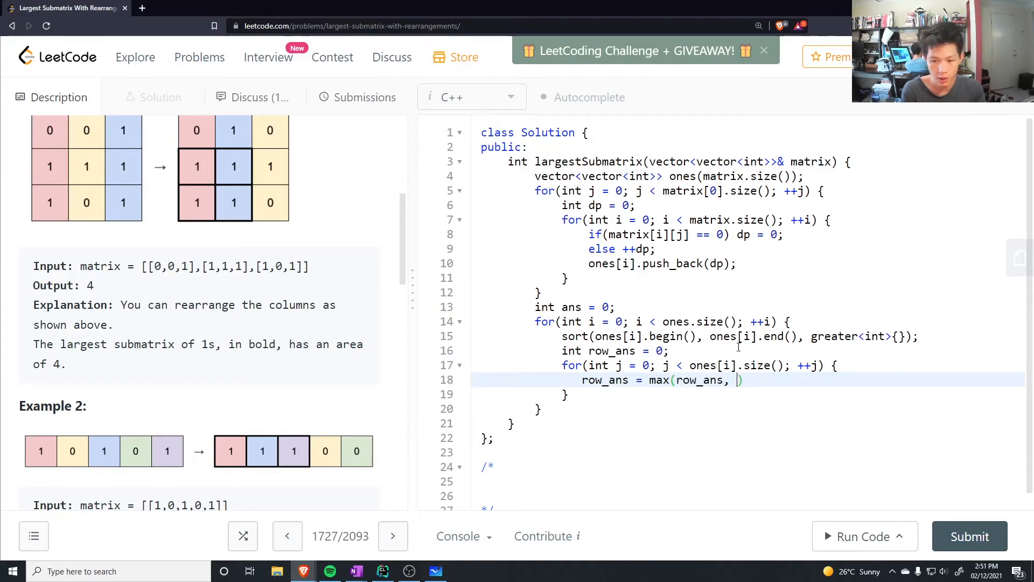
type("ones[]")
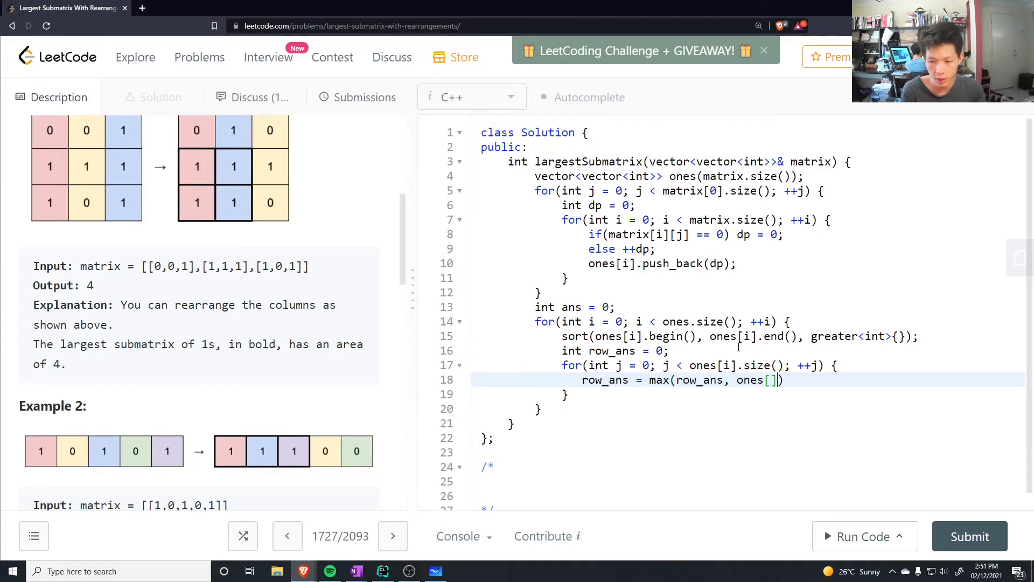
type("i][j] *")
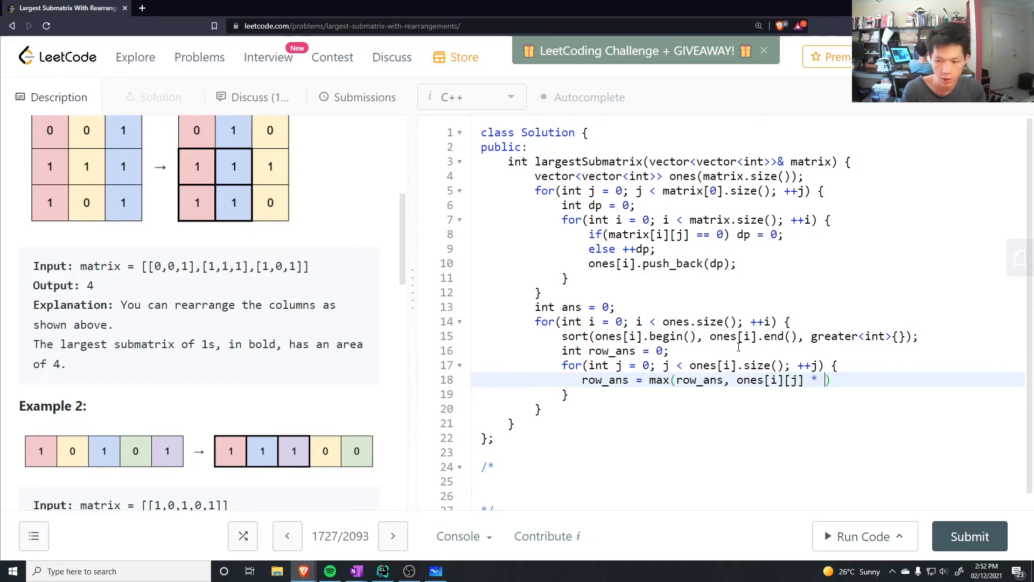
type("(j + 1));")
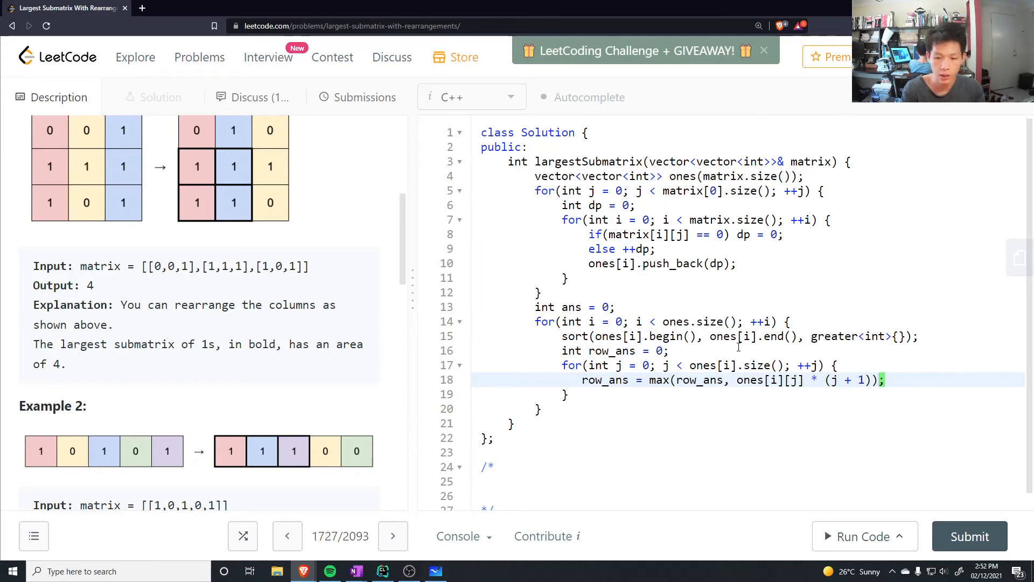
type("ans = max")
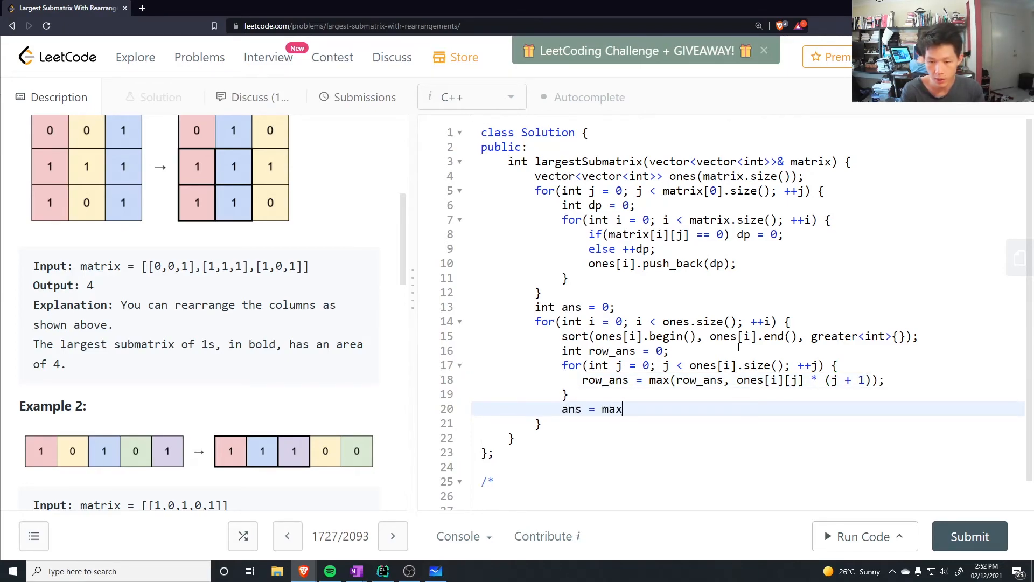
type("(ans, row_ans);")
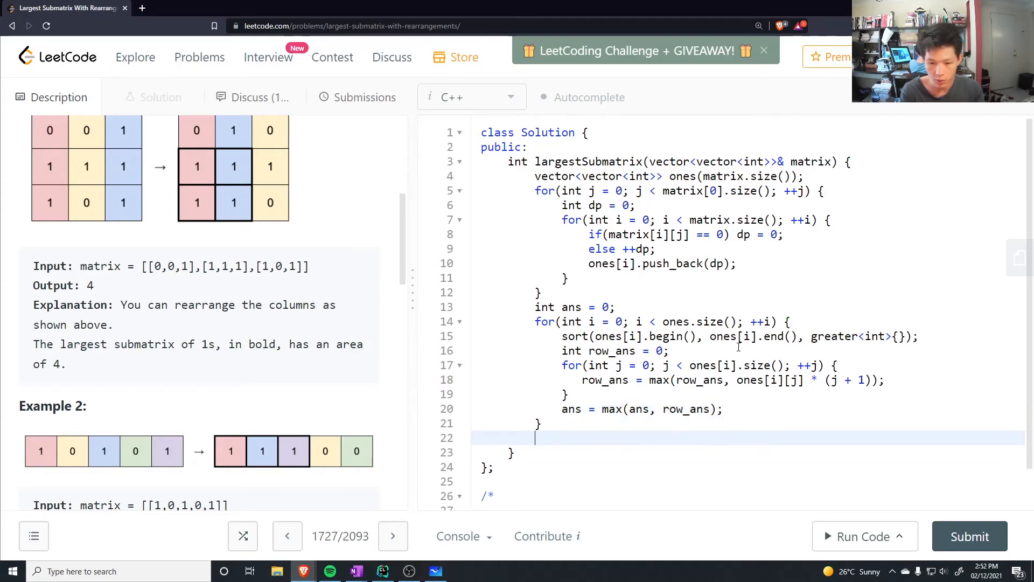
Run the code on the example testcases and check the Accepted outputs 4, 3 and 0
left_click(859, 536)
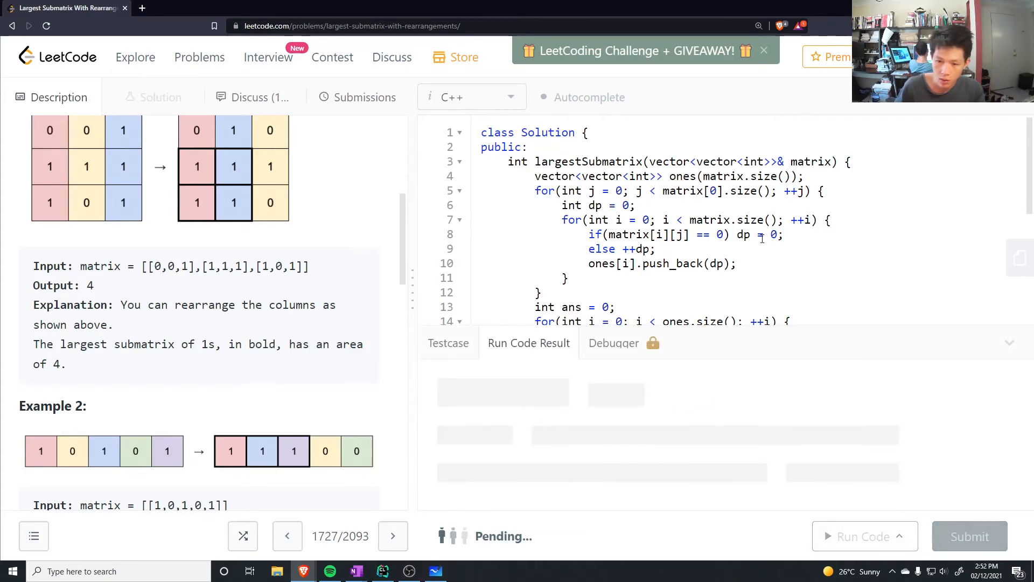
scroll("down", 3)
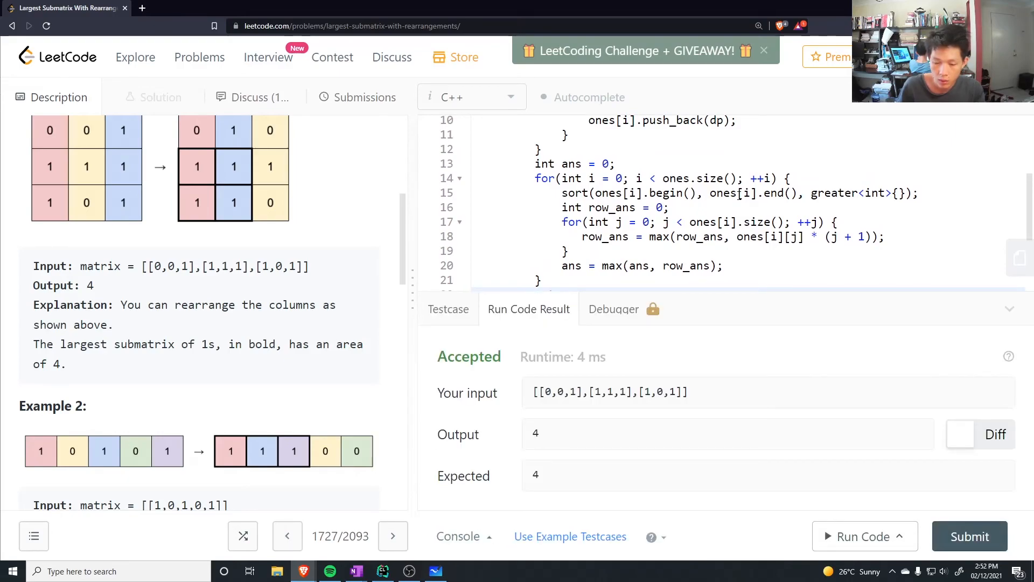
scroll("down", 3)
type("[[1,0,1,0,1]]")
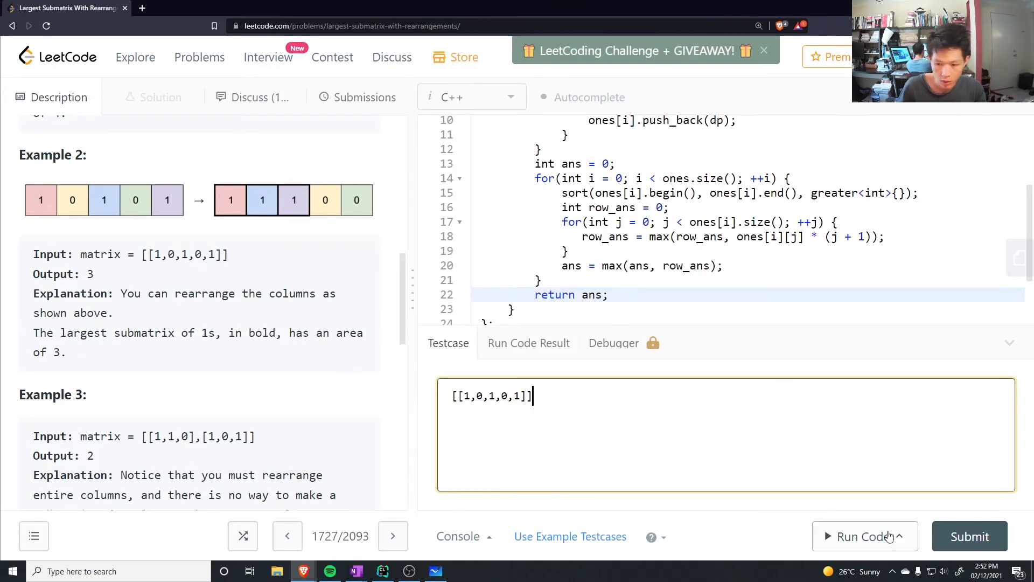
left_click(861, 537)
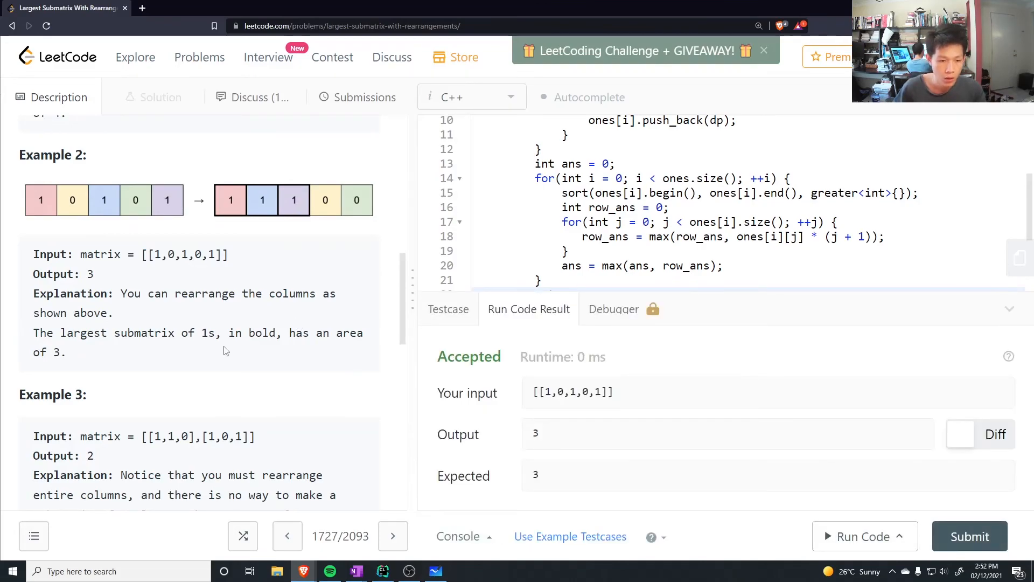
scroll("down", 3)
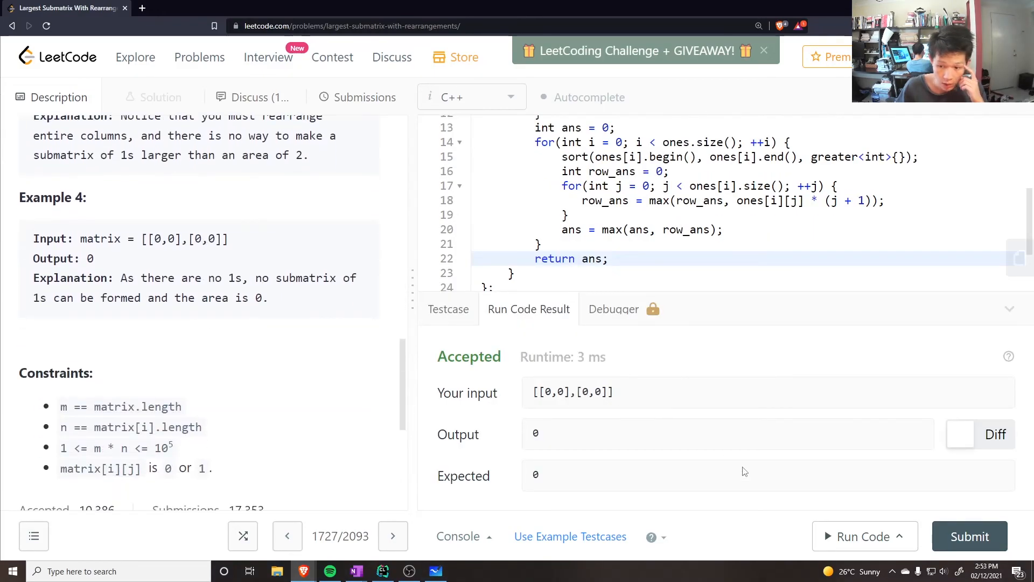
Submit the solution, see it accepted at 216 ms and 86.2 MB, and return to the Description view
left_click(969, 537)
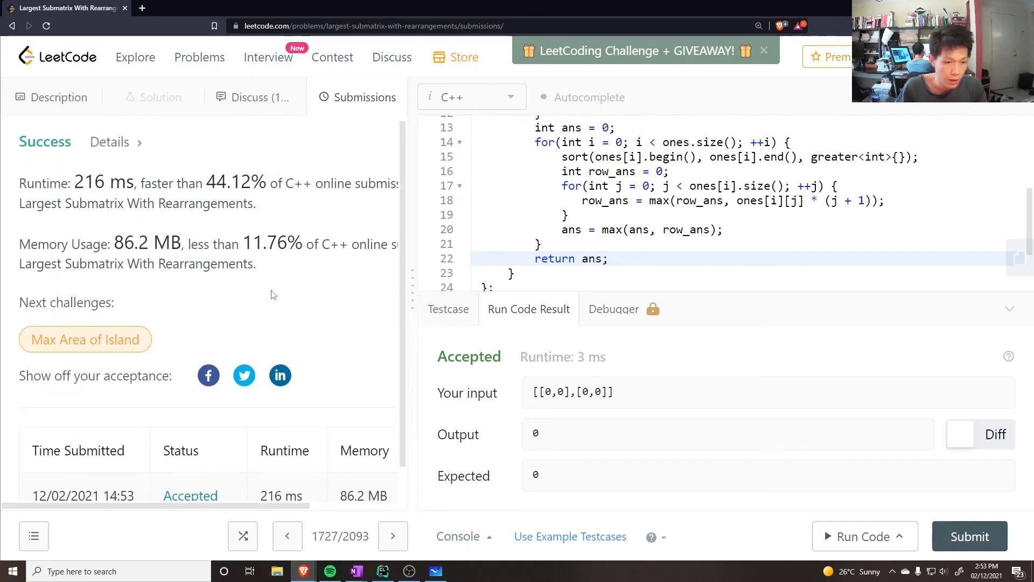
scroll("up", 3)
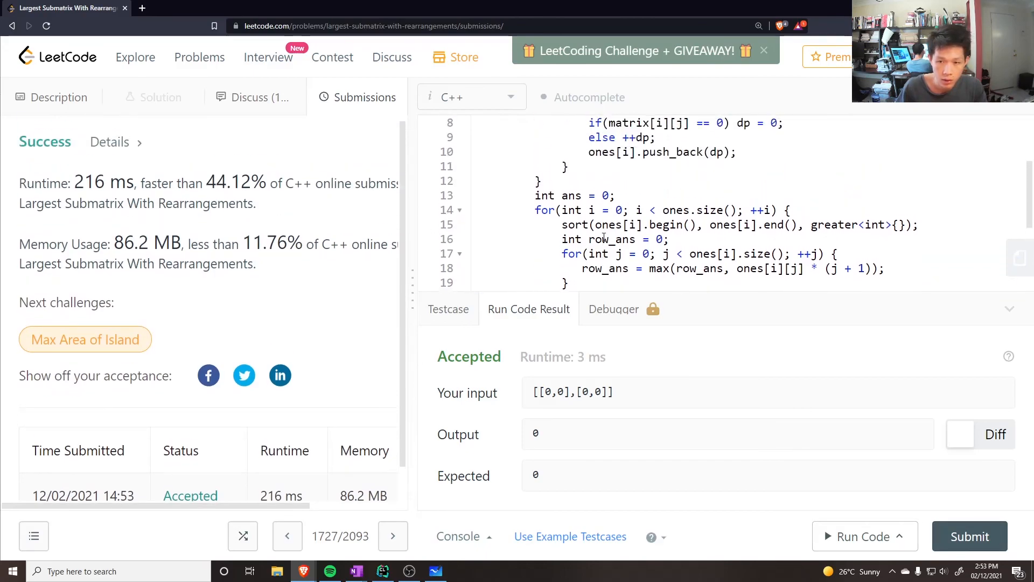
scroll("up", 3)
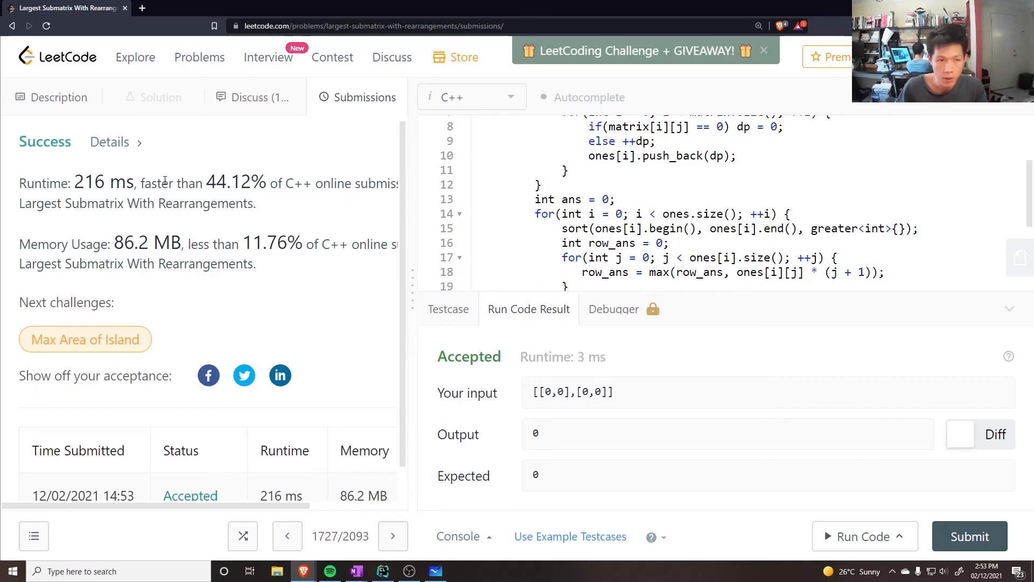
left_click(59, 97)
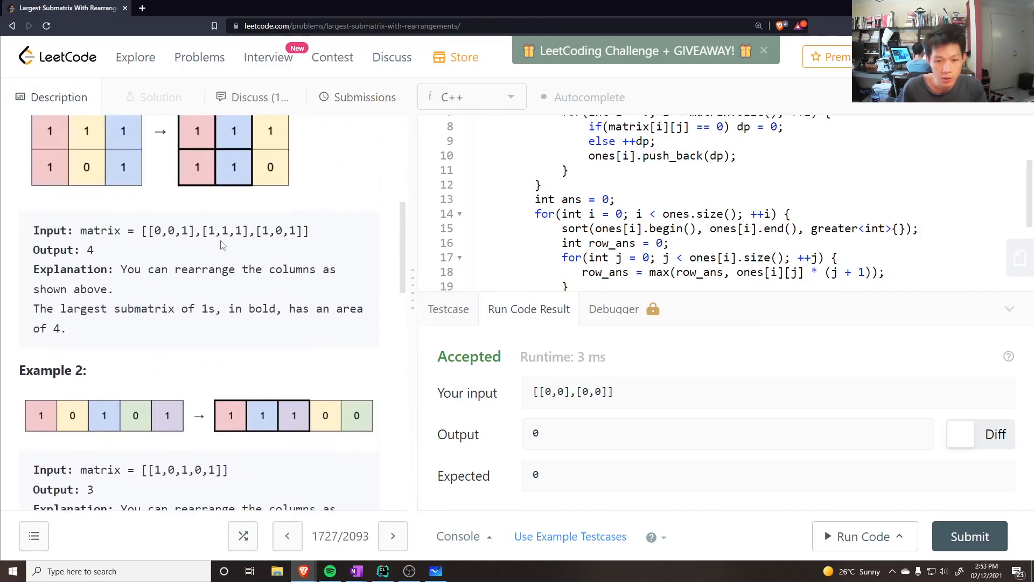
scroll("up", 3)
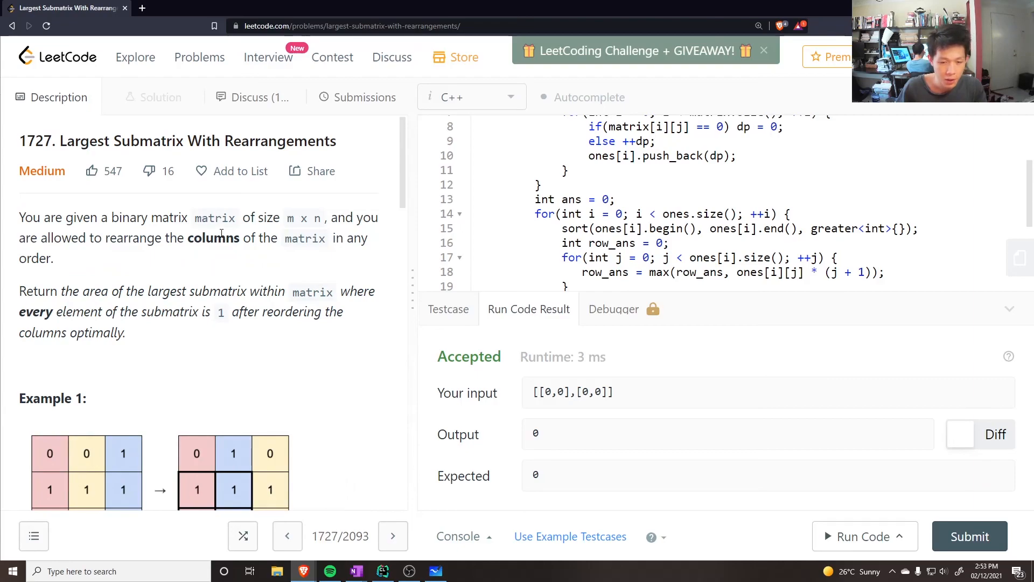